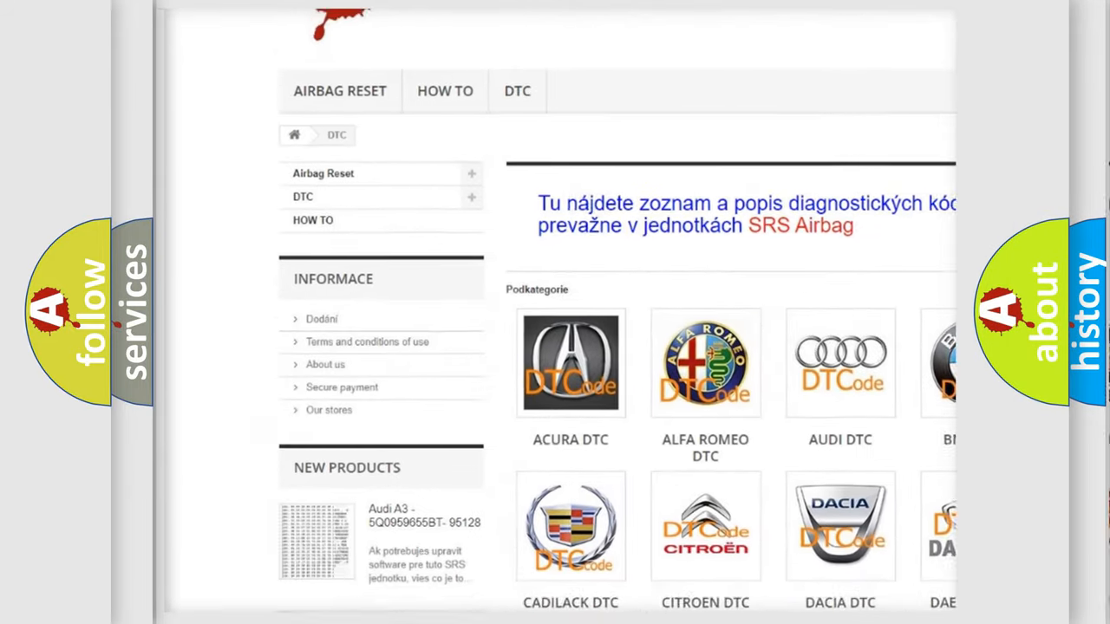
pyautogui.scroll(-3)
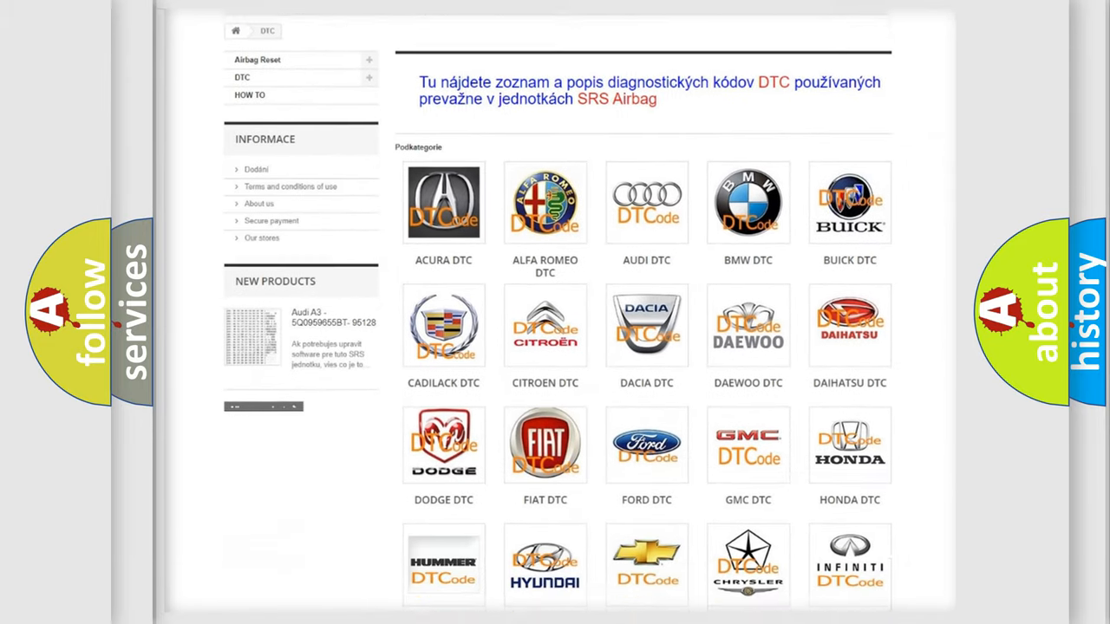
pyautogui.scroll(-3)
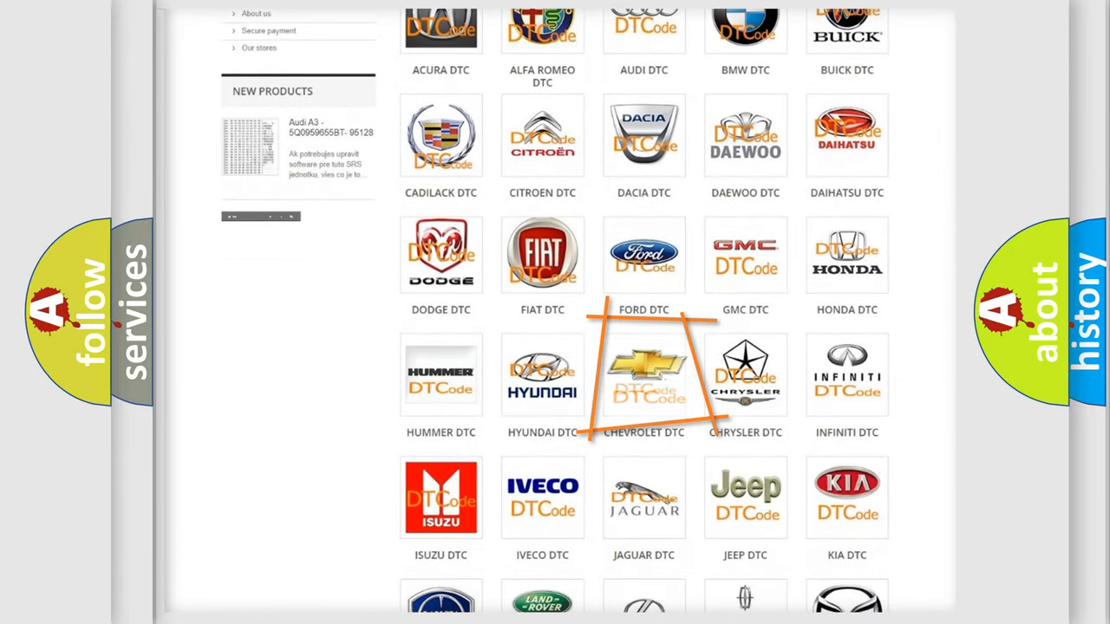